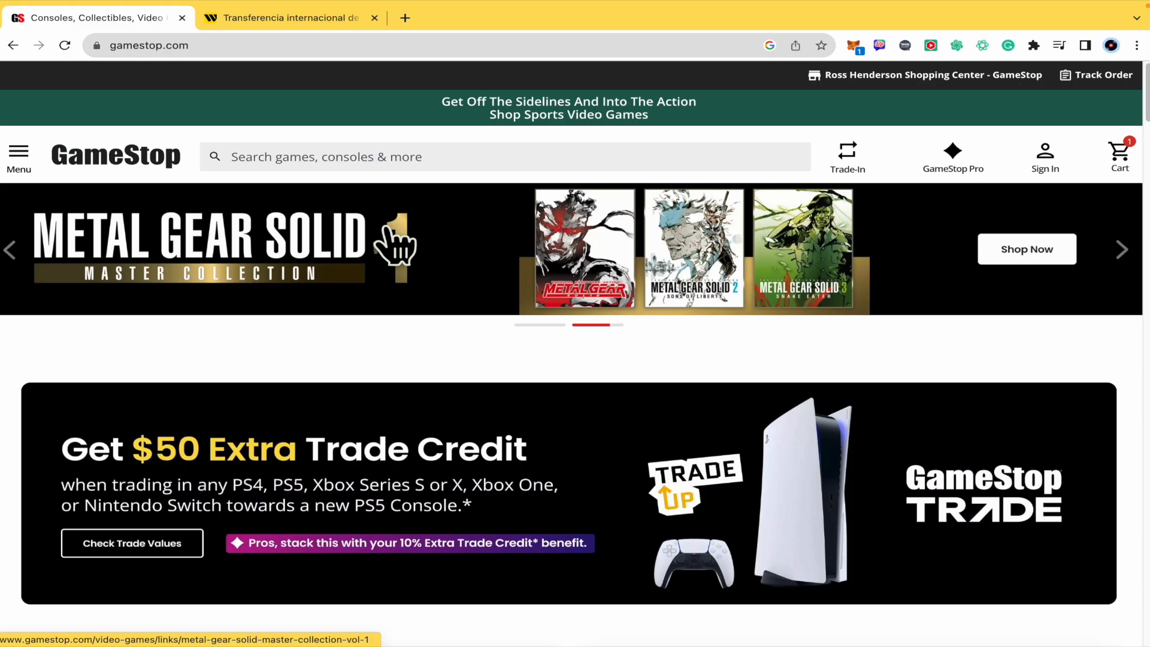
Browse Video Games, then Nintendo Switch, to the Super Mario Bros. Wonder page ($59.99).
{"action": "scroll", "scroll_direction": "down", "scroll_amount": 3}
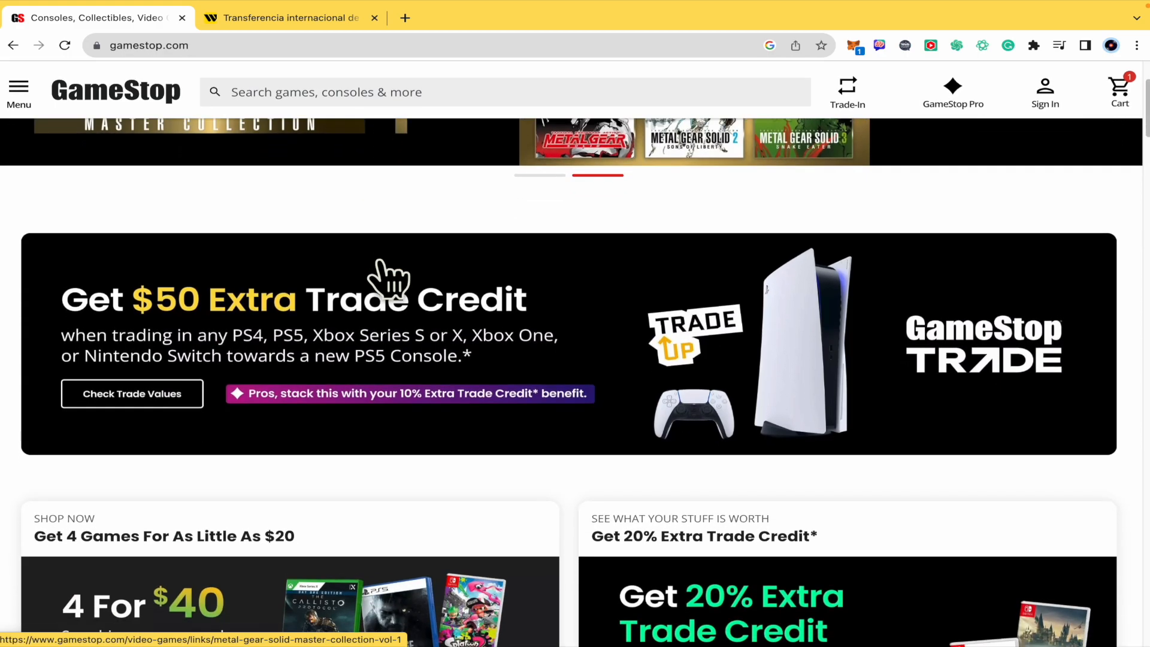
{"action": "scroll", "scroll_direction": "down", "scroll_amount": 3}
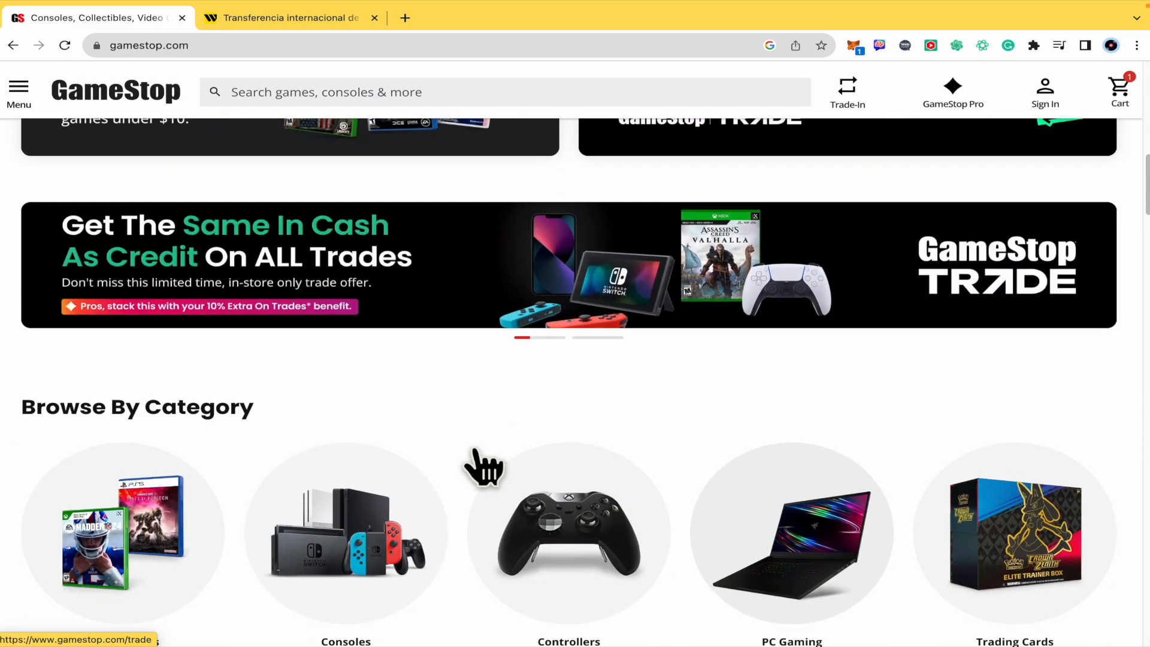
{"action": "scroll", "scroll_direction": "down", "scroll_amount": 3}
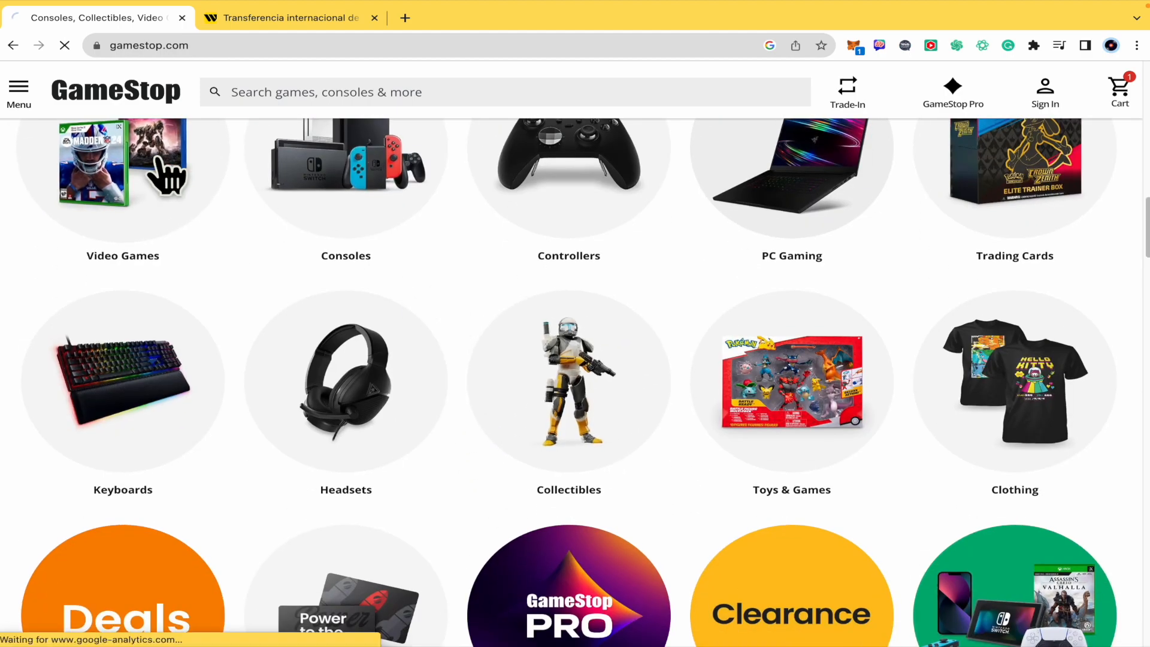
{"action": "left_click", "coordinate": [122, 163]}
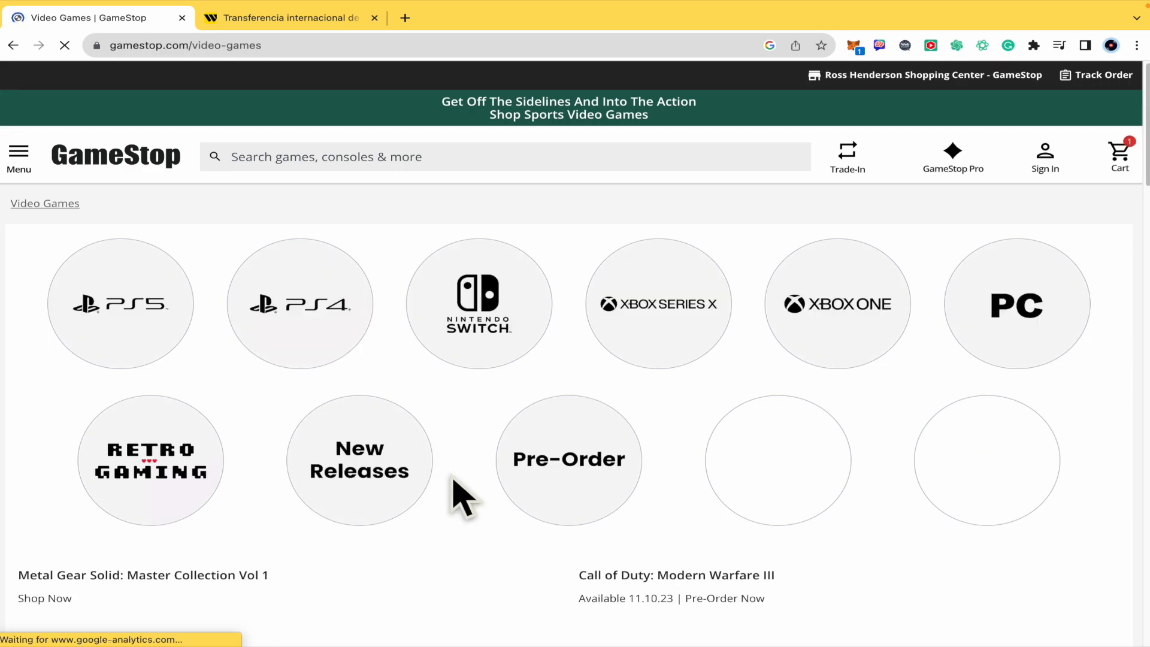
{"action": "left_click", "coordinate": [478, 303]}
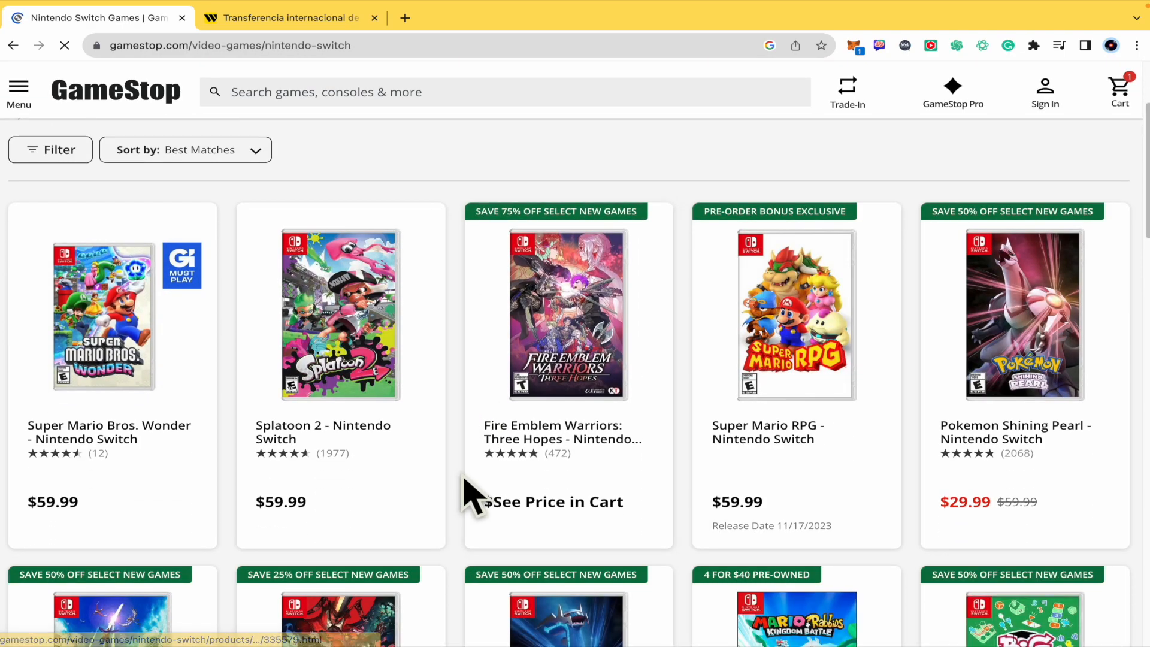
{"action": "left_click", "coordinate": [102, 315]}
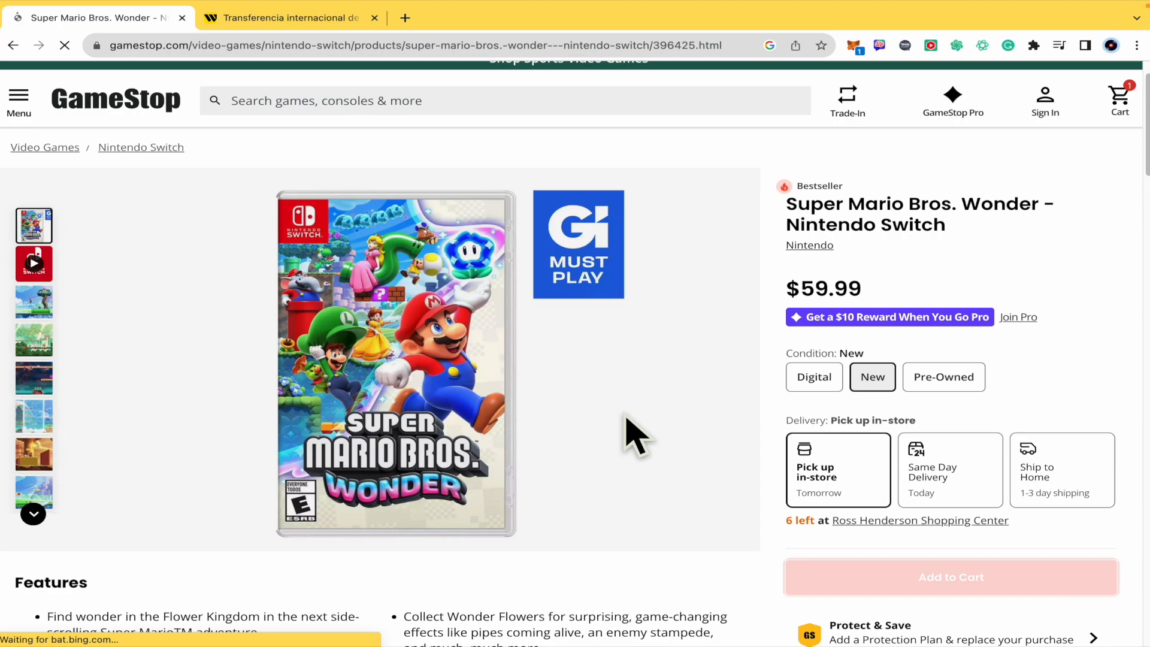
Add Super Mario Bros. Wonder to the cart and view the cart alongside the PS5.
{"action": "left_click", "coordinate": [950, 577]}
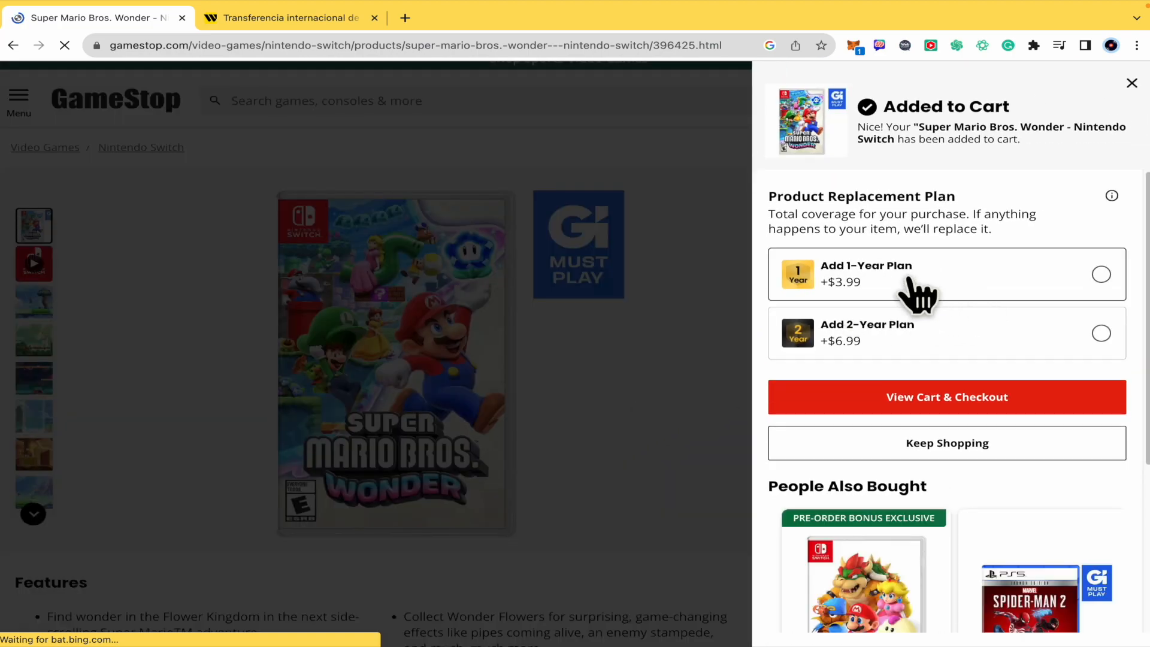
{"action": "mouse_move", "coordinate": [983, 227]}
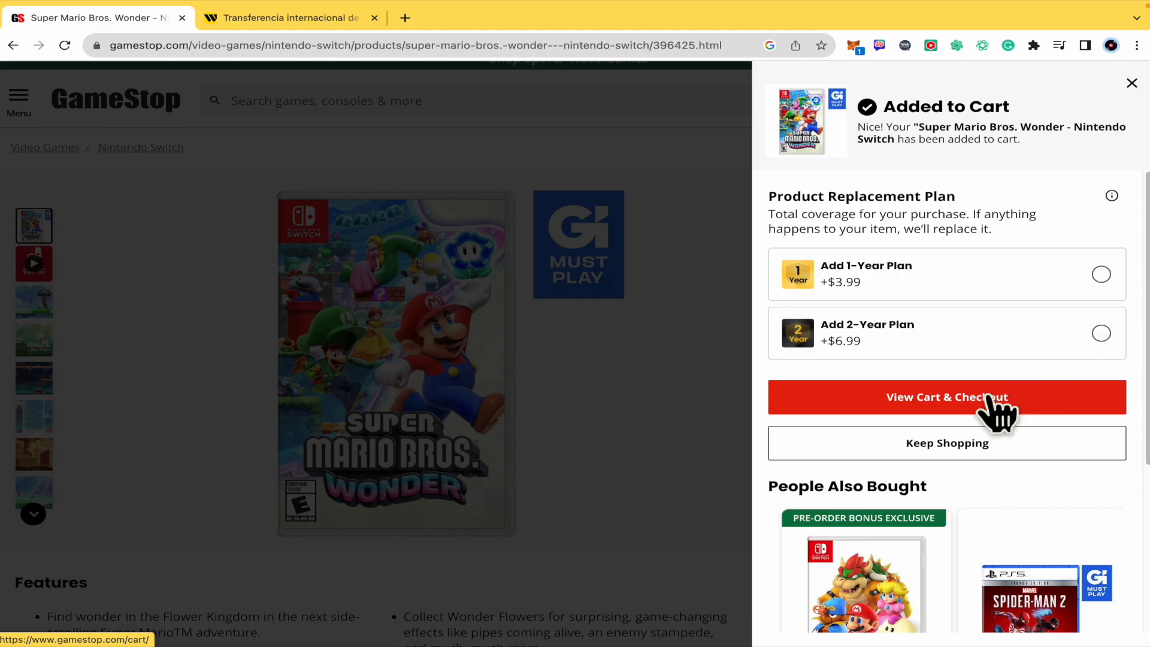
{"action": "left_click", "coordinate": [947, 397]}
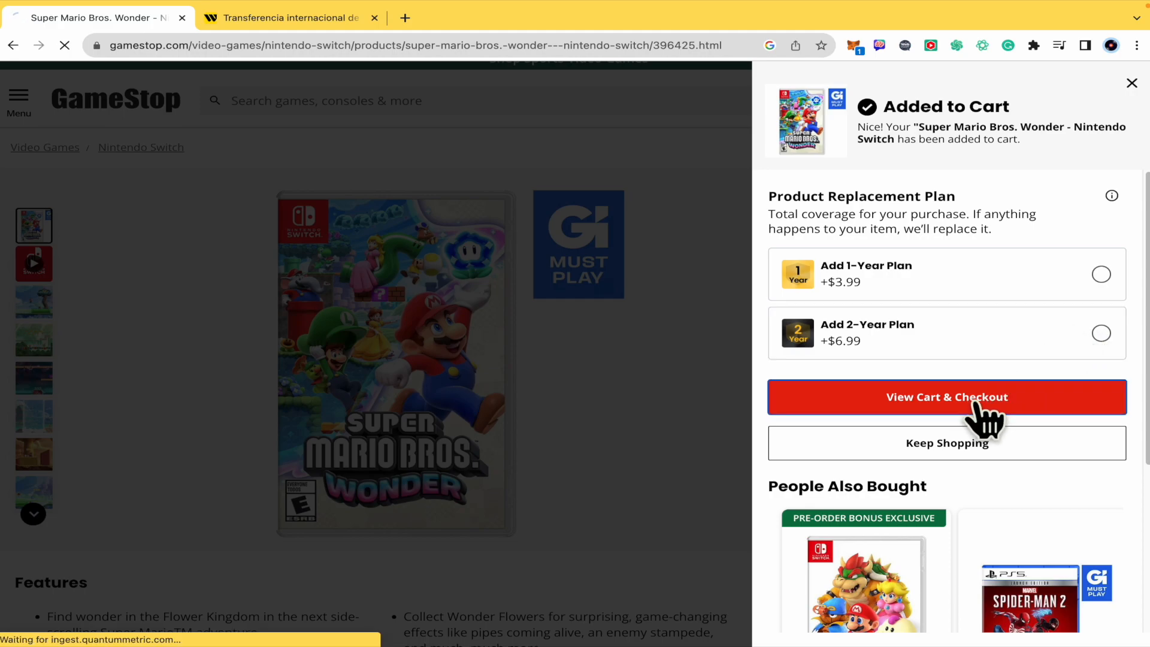
{"action": "left_click", "coordinate": [947, 396]}
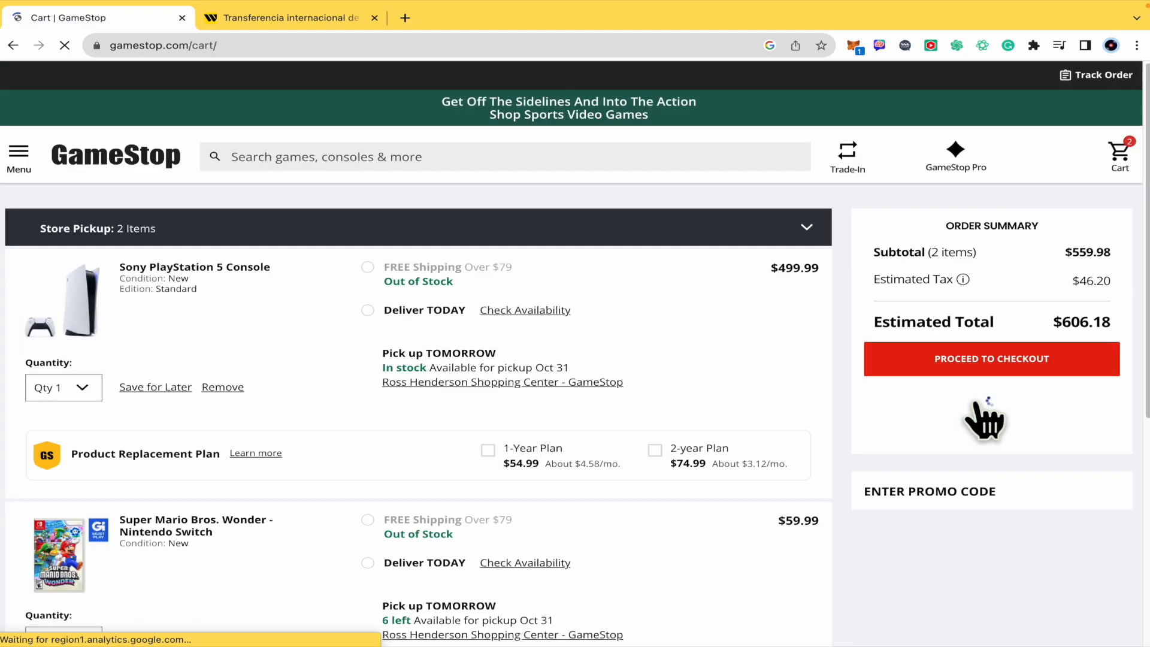
Check out the two-item cart with PayPal from the order summary.
{"action": "scroll", "scroll_direction": "down", "scroll_amount": 3}
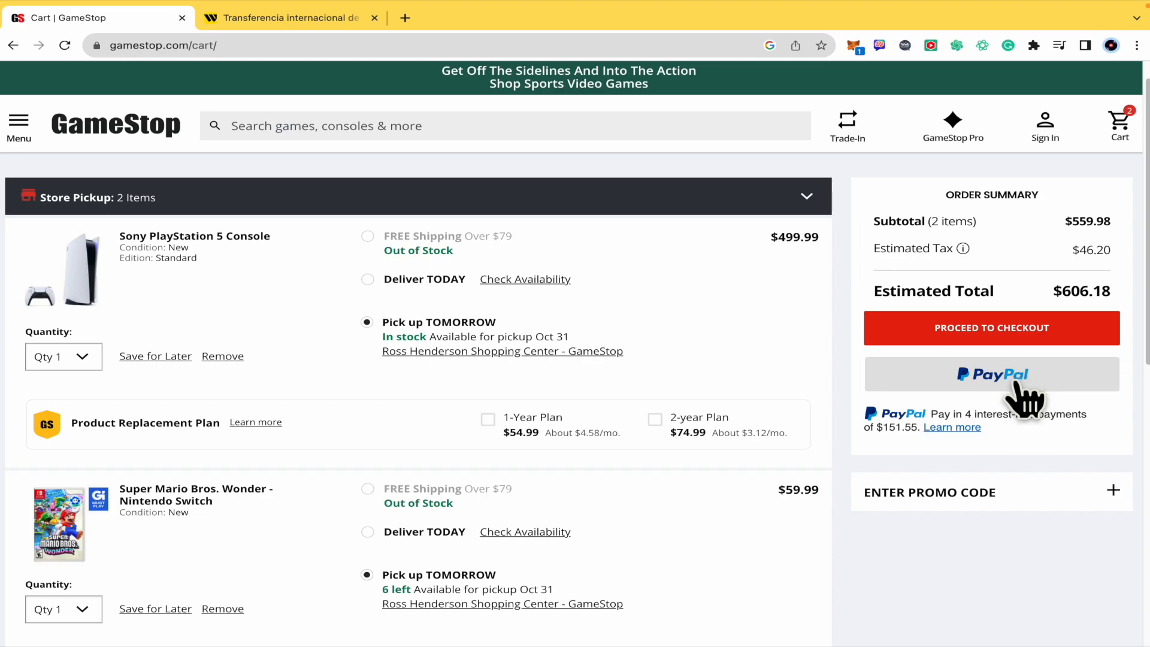
{"action": "mouse_move", "coordinate": [977, 444]}
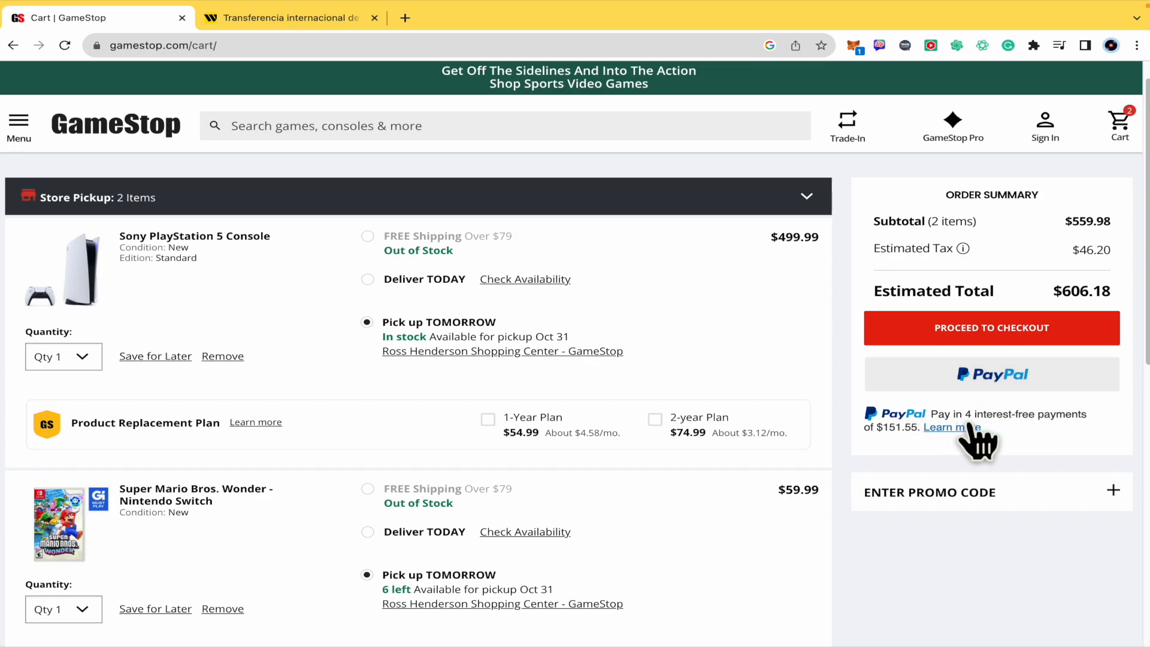
{"action": "mouse_move", "coordinate": [1068, 440]}
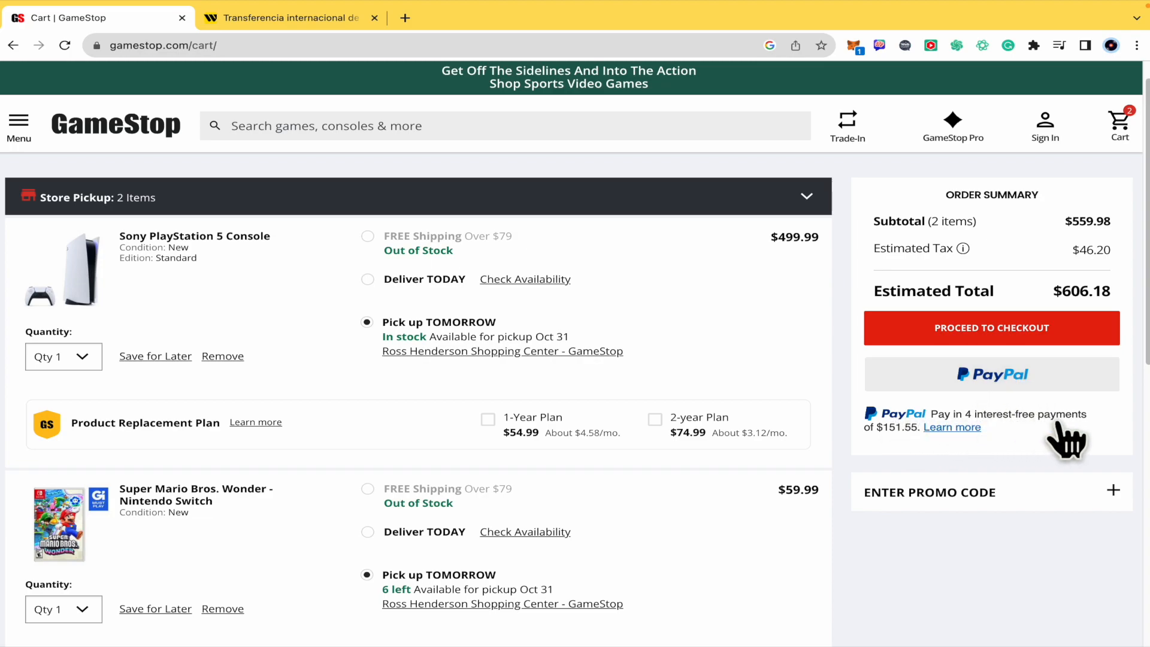
{"action": "mouse_move", "coordinate": [1062, 289]}
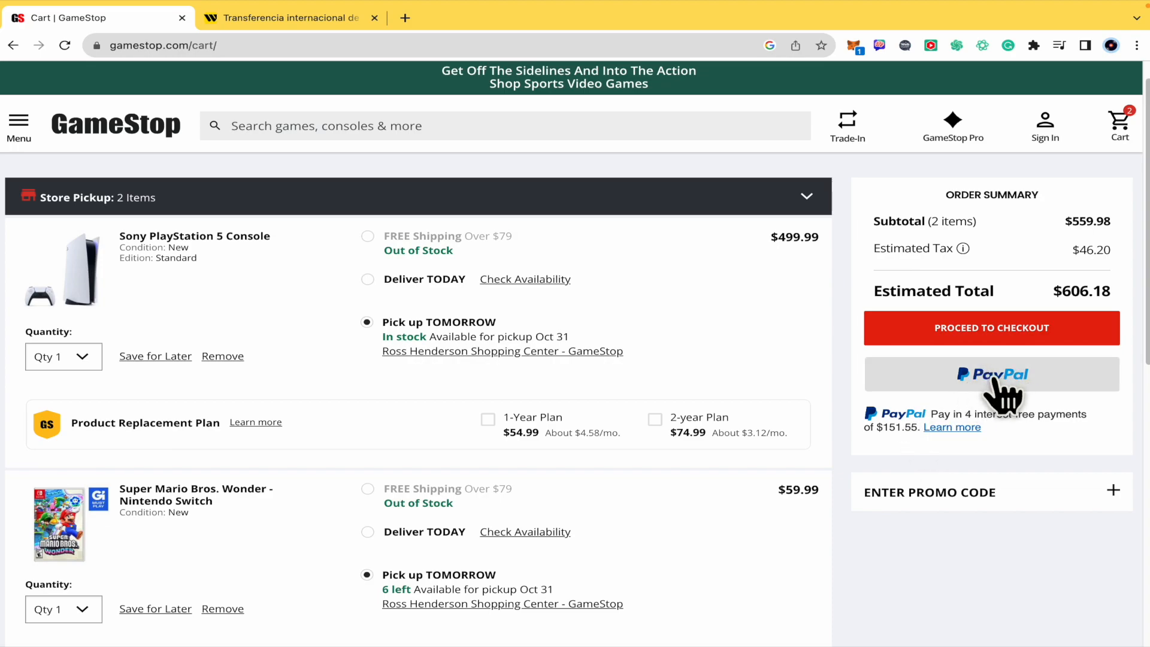
{"action": "left_click", "coordinate": [991, 374]}
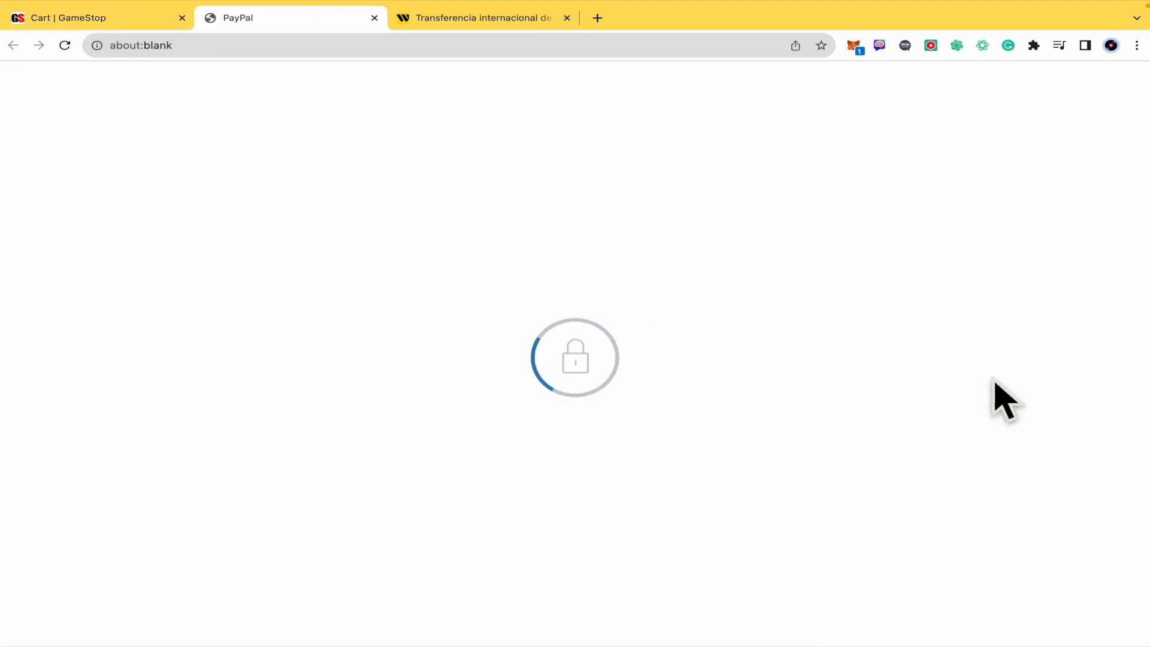